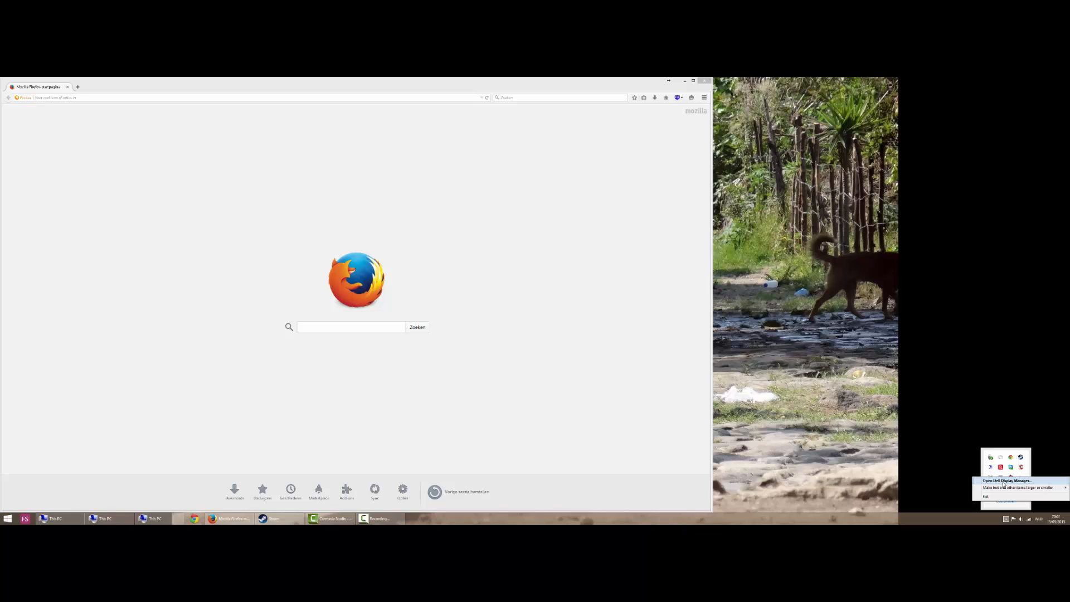
Step: Launch Dell Display Manager from the system tray menu to show its basic settings
{"action": "left_click", "coordinate": [1007, 480]}
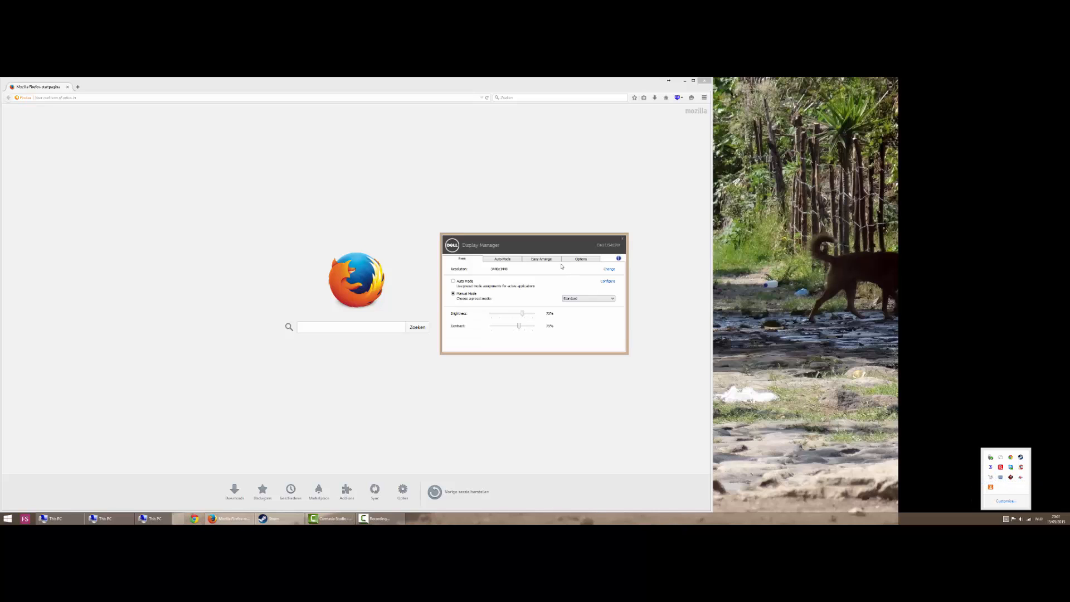
{"action": "left_click", "coordinate": [541, 258]}
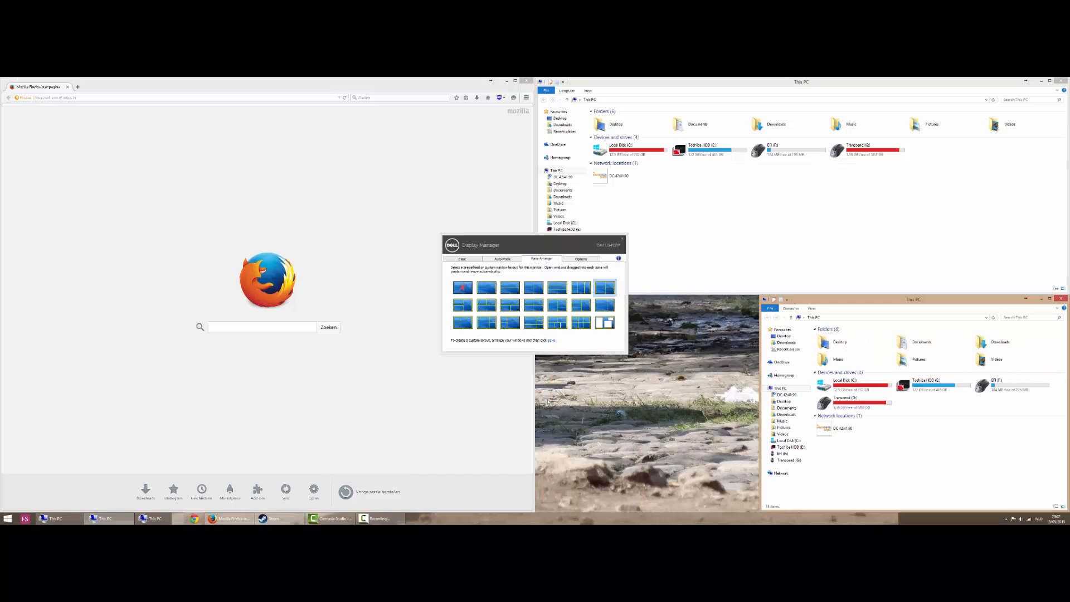
Step: Apply the four-zone custom Easy Arrange layout with Firefox and three Explorer windows snapped in
{"action": "left_click", "coordinate": [560, 157]}
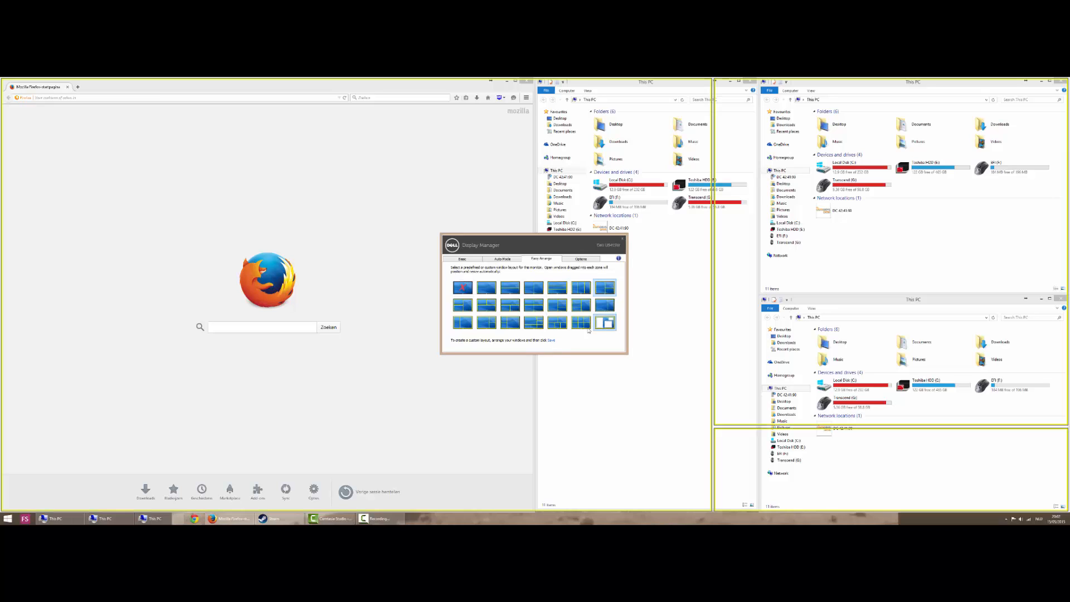
Step: Save the current four-window arrangement as the custom Easy Arrange layout and dismiss the confirmation
{"action": "left_click", "coordinate": [604, 322]}
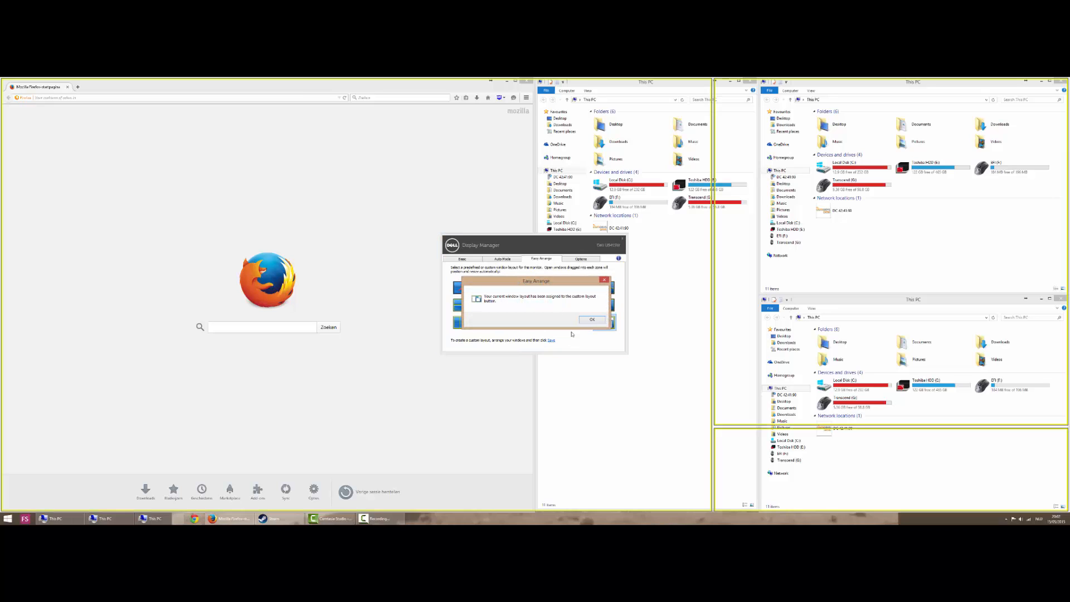
{"action": "left_click", "coordinate": [591, 319]}
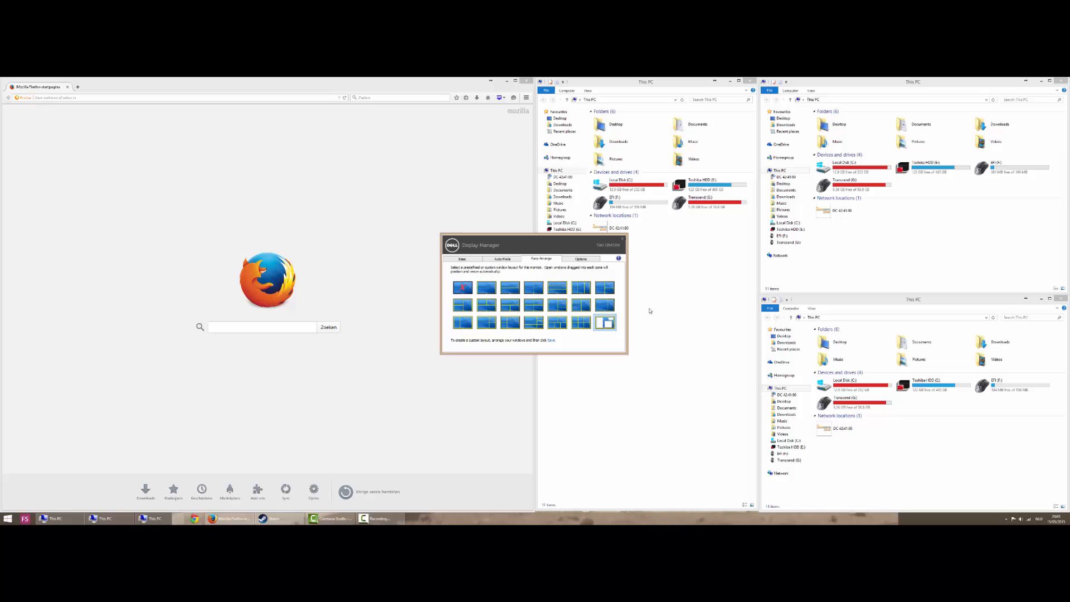
{"action": "mouse_move", "coordinate": [651, 312]}
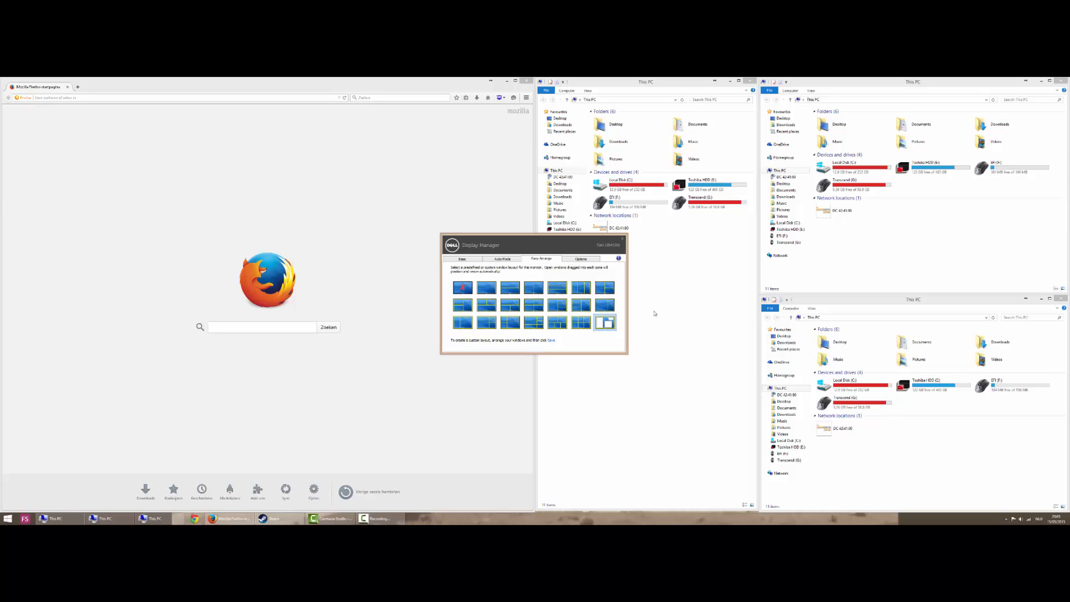